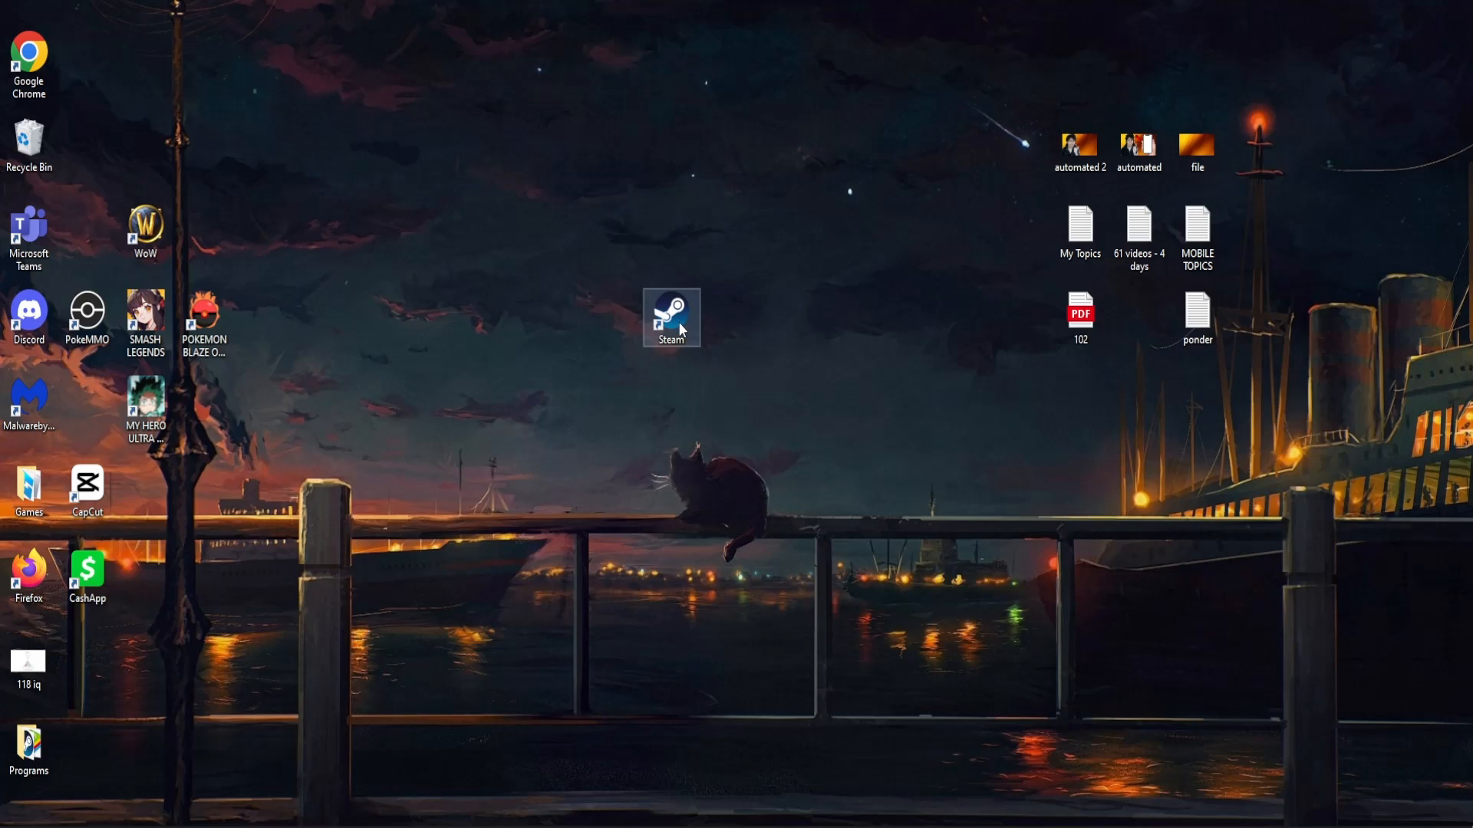
Check the Steam shortcut's Properties and copy its target path D:\Steam\steam.exe
drag(672, 317, 671, 231)
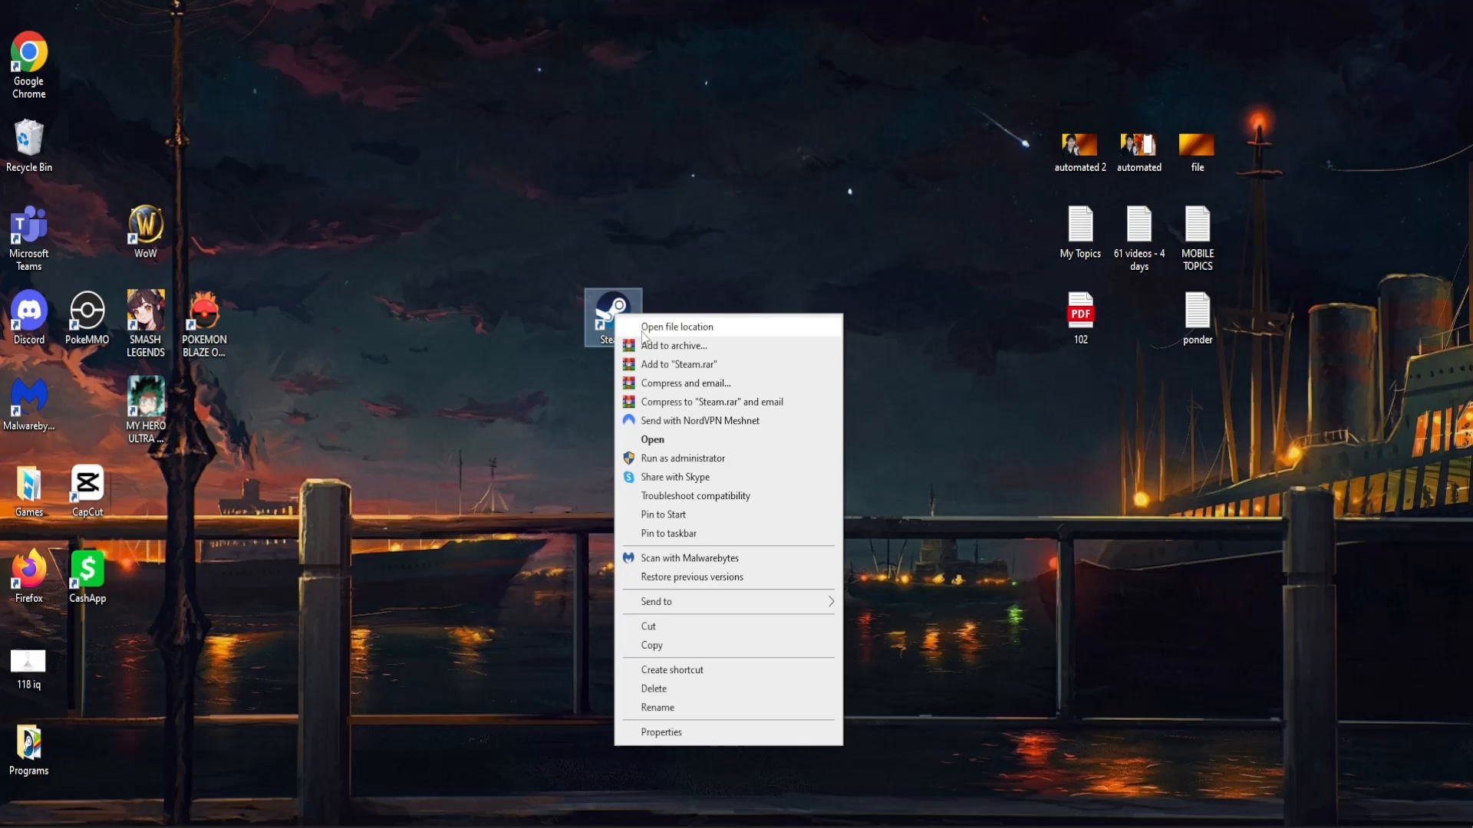
click(660, 731)
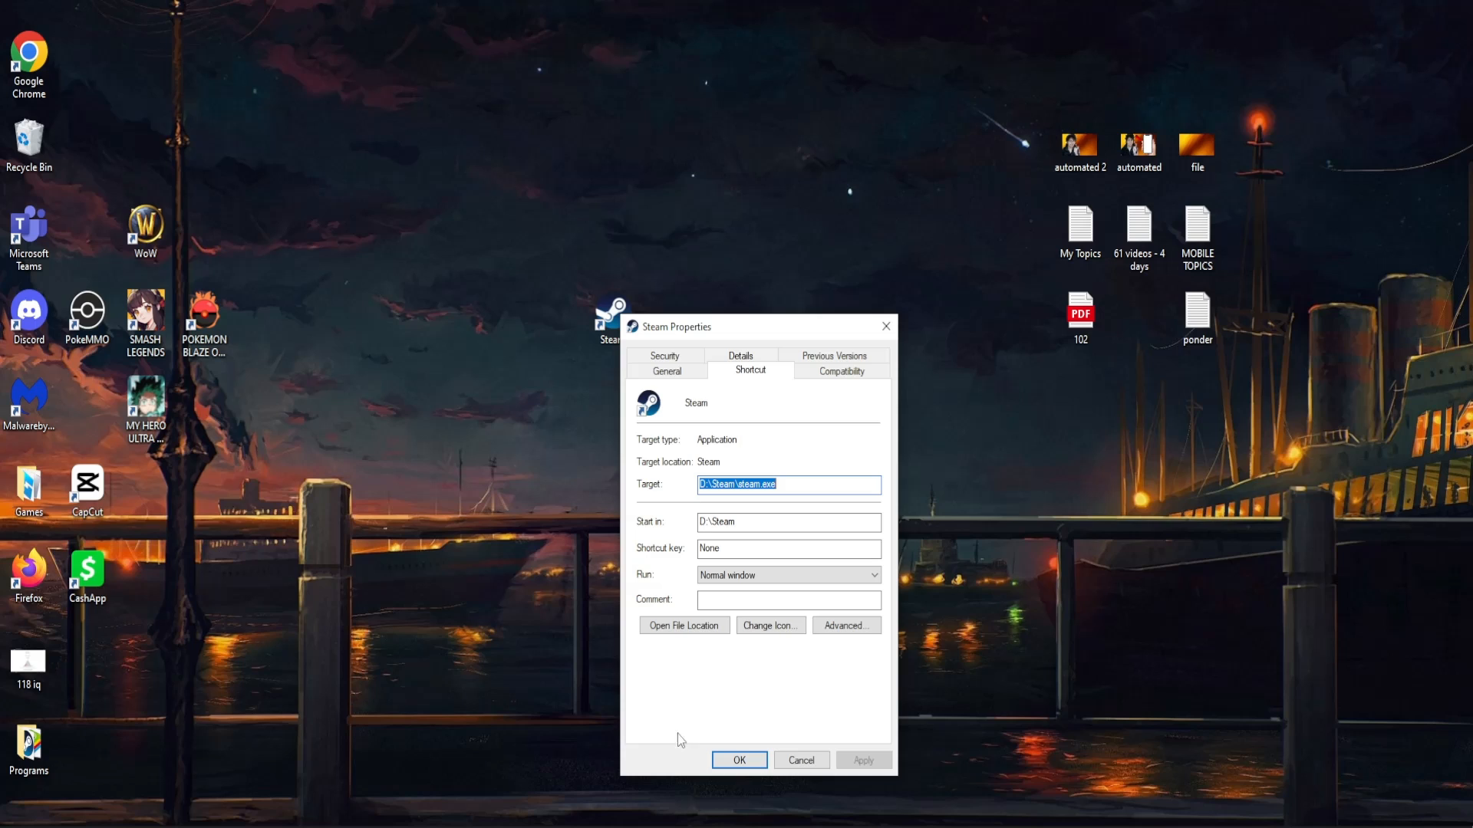
click(765, 485)
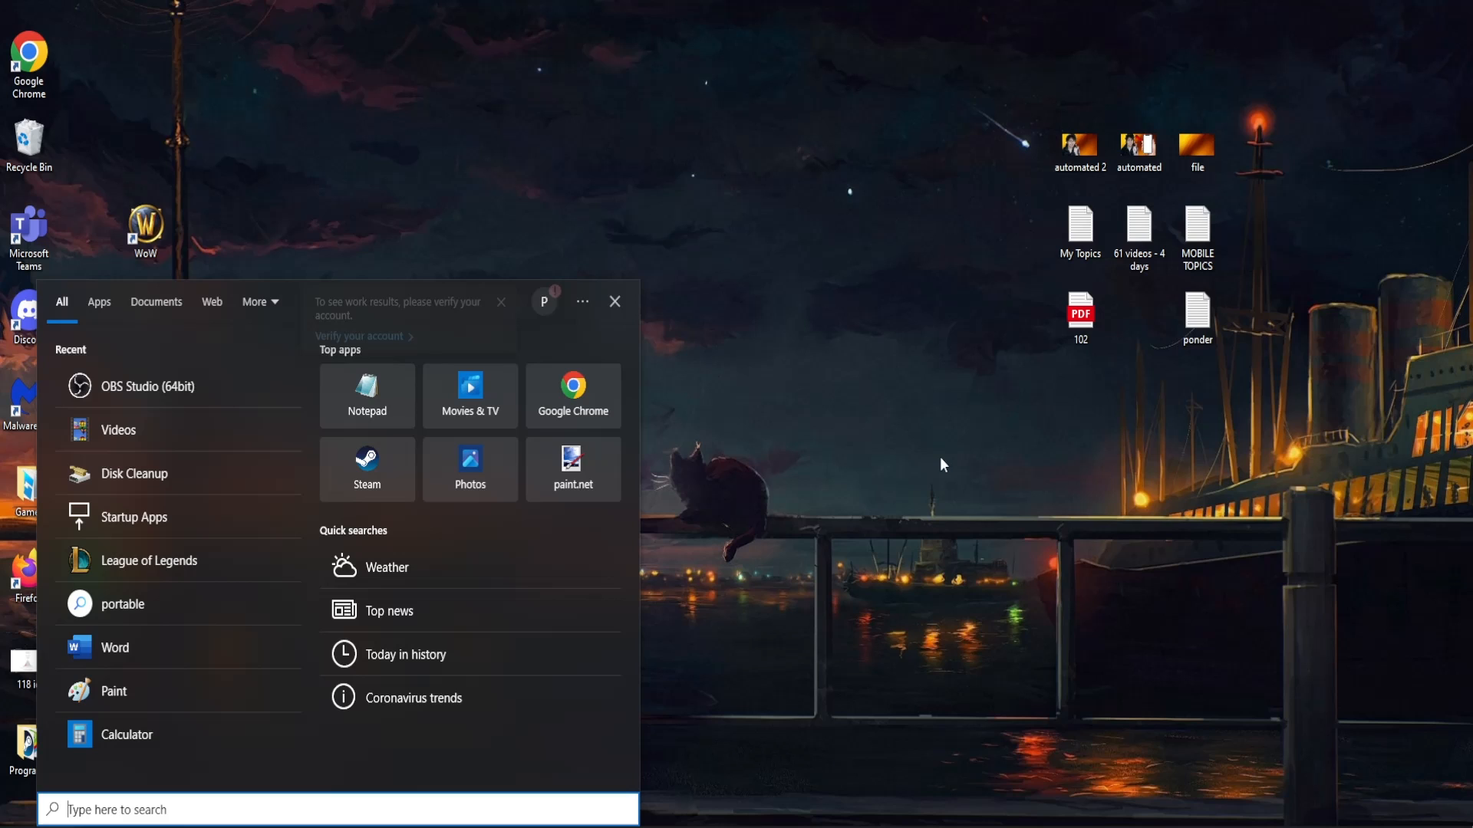
Run 'D:\Steam\steam.exe /repair' from the Run dialog, then close Steam when it starts
text(run)
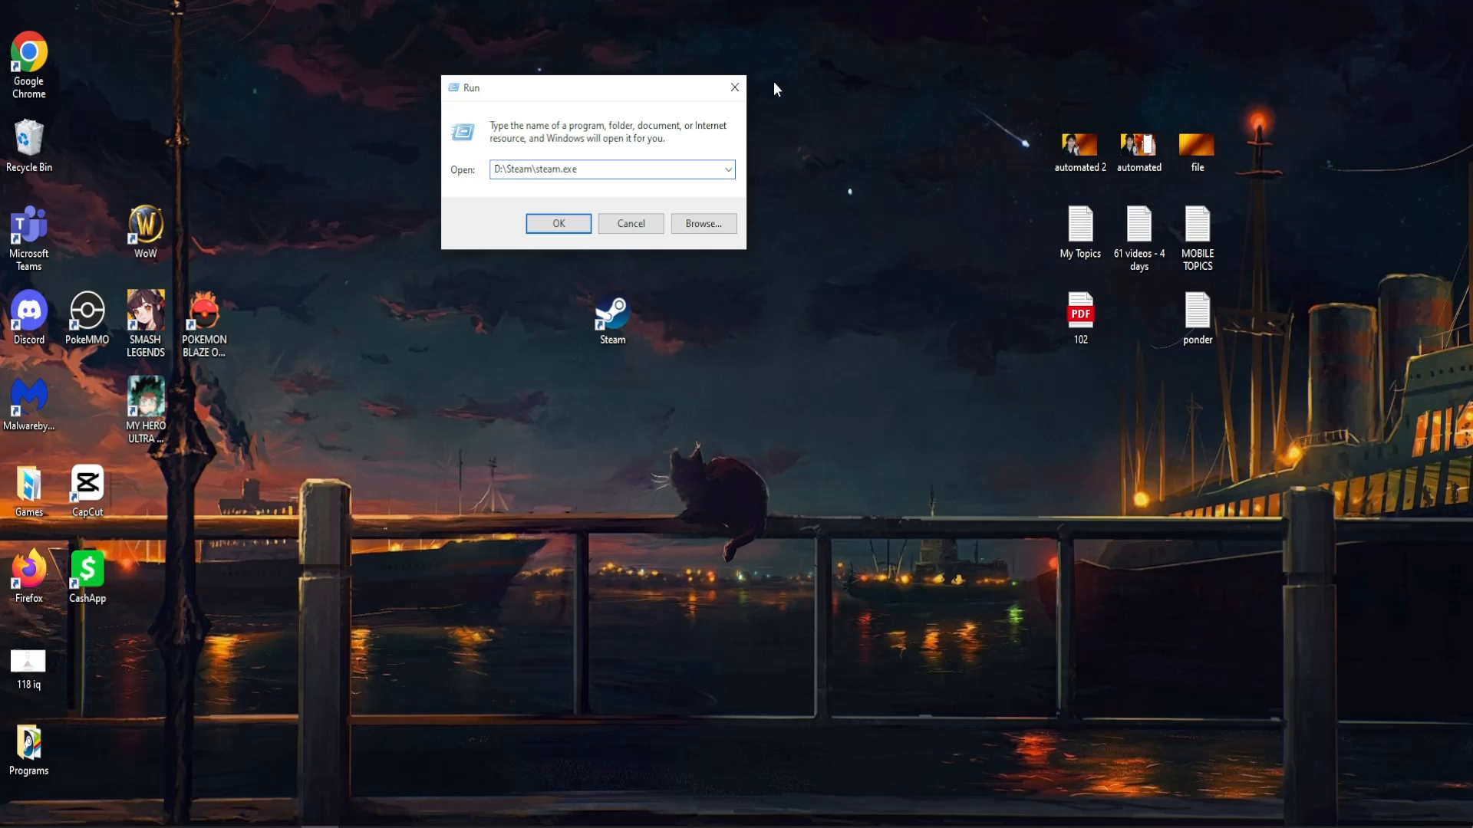
text(/repair)
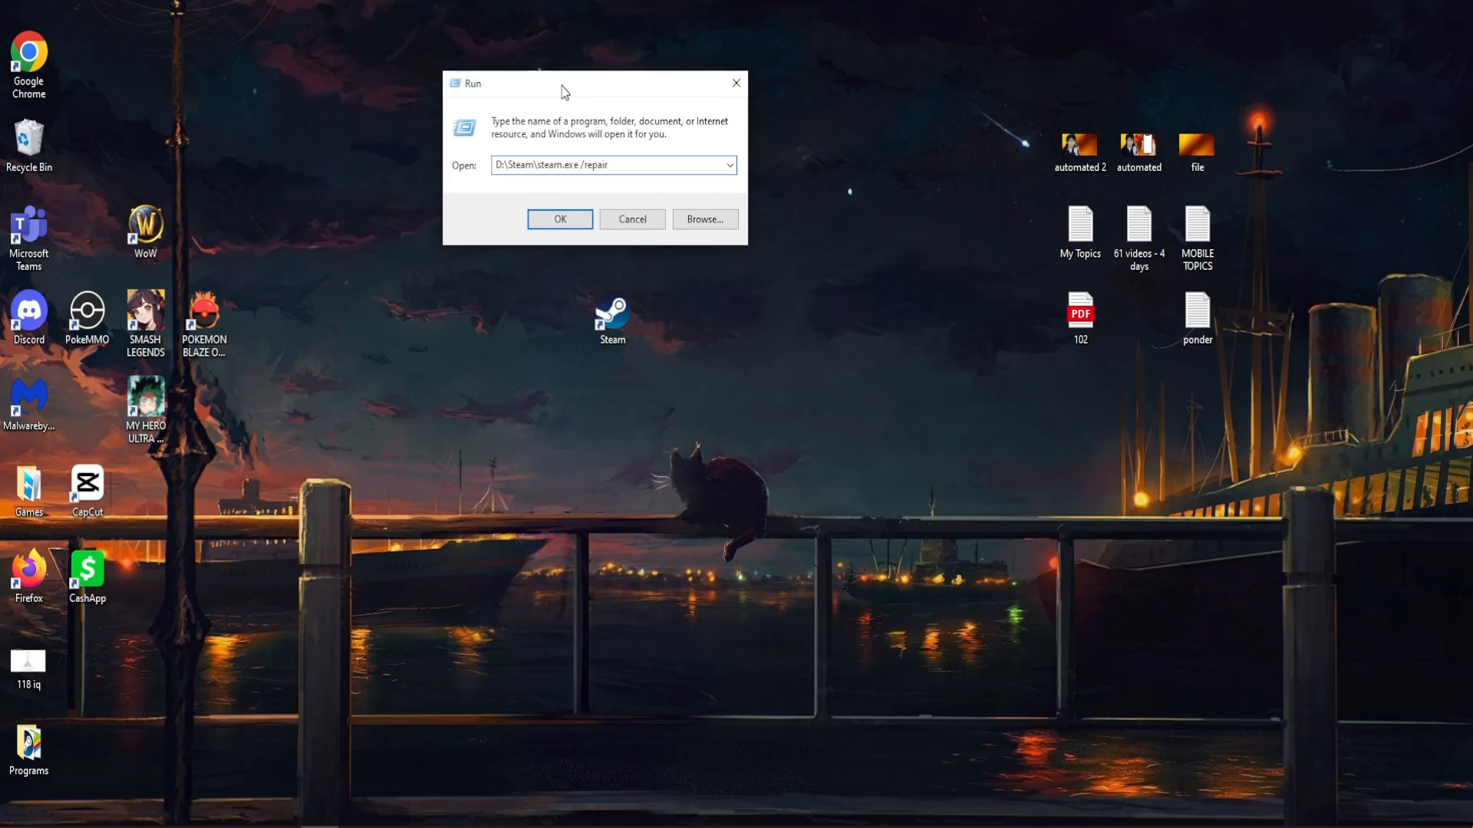
click(559, 219)
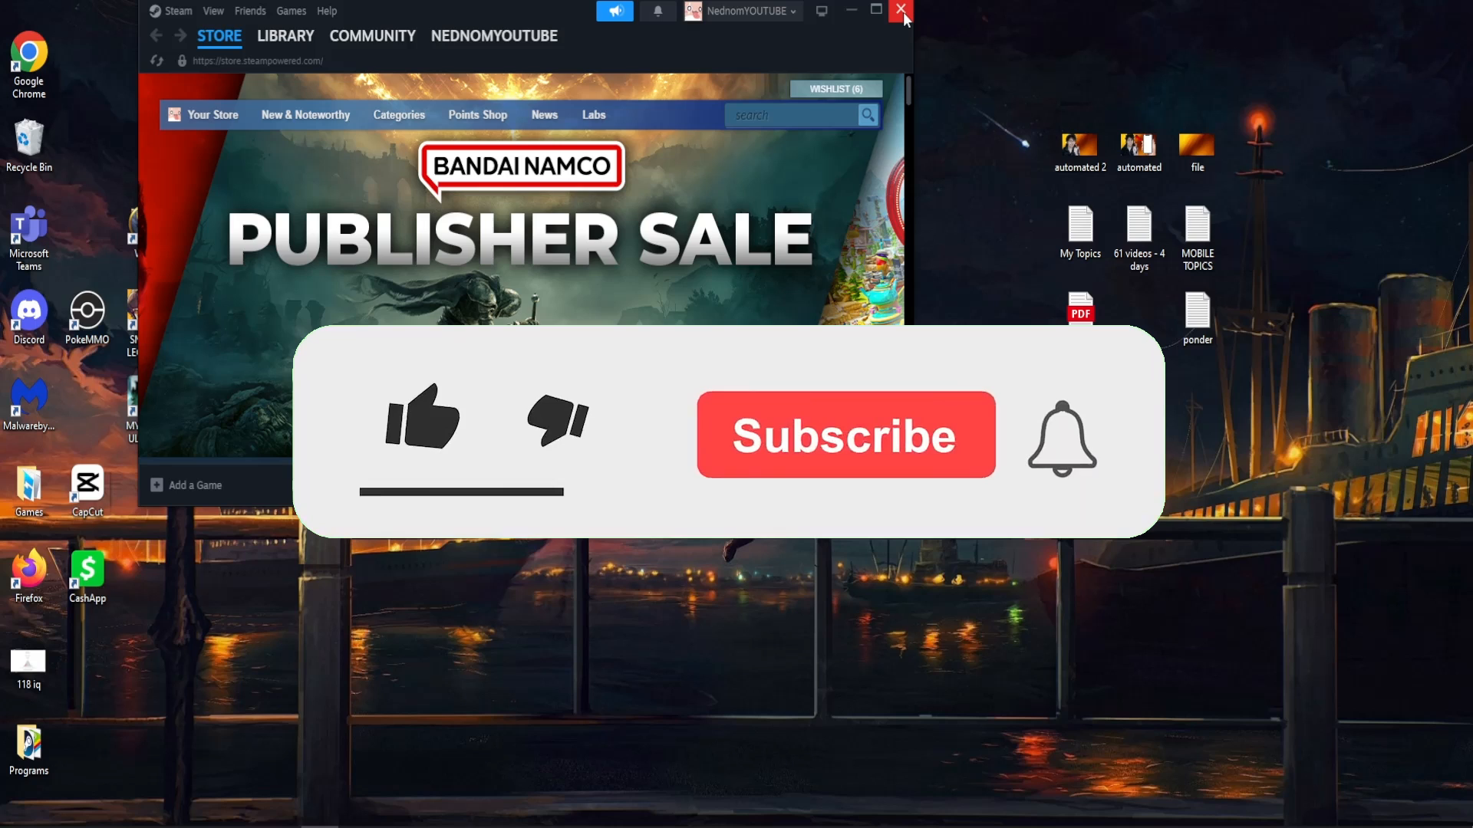
click(901, 11)
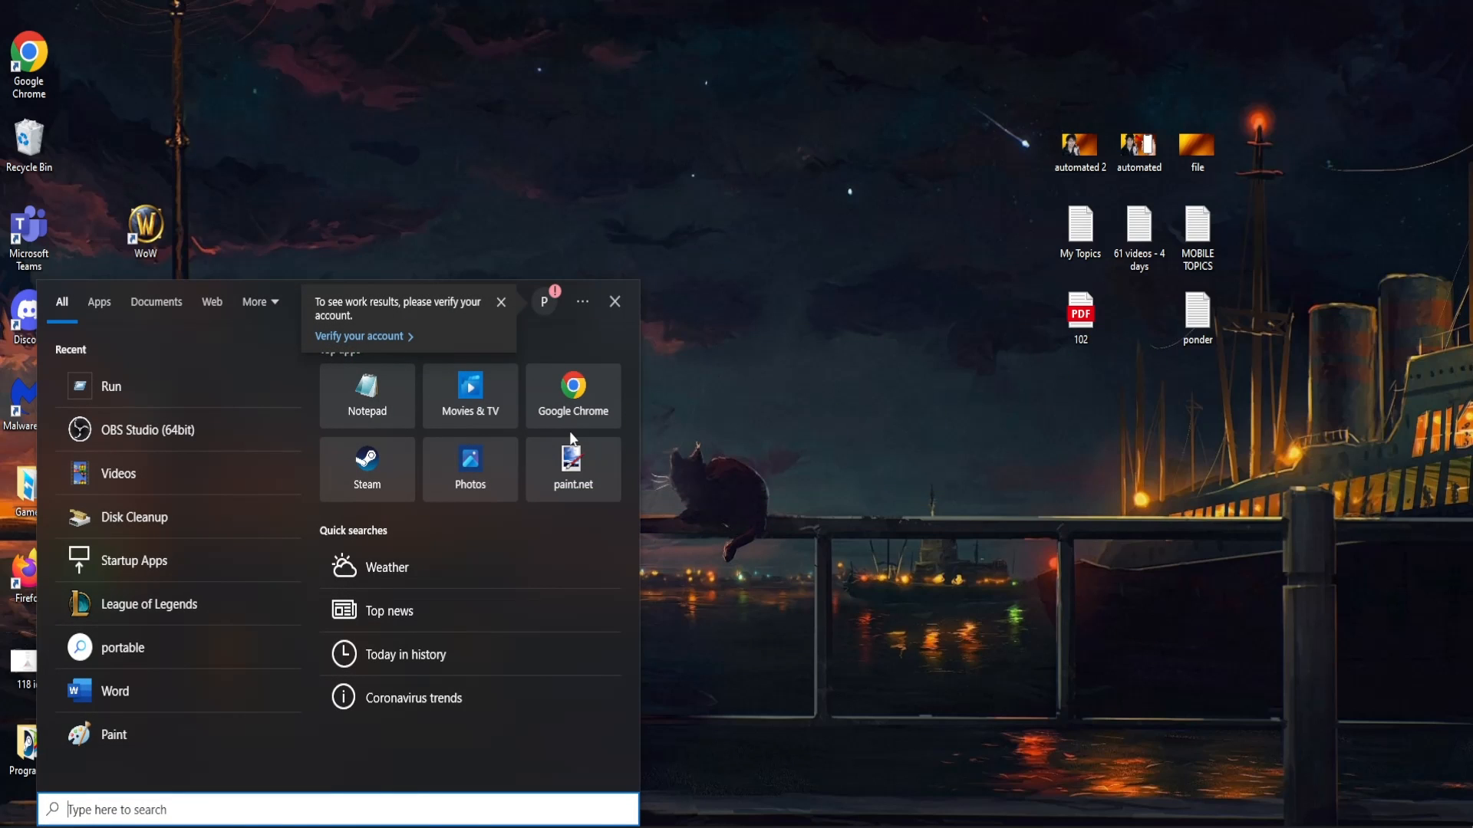
Search 'add or remove programs' and filter Apps & features to 'steam' for uninstalling
text(add or remove programs)
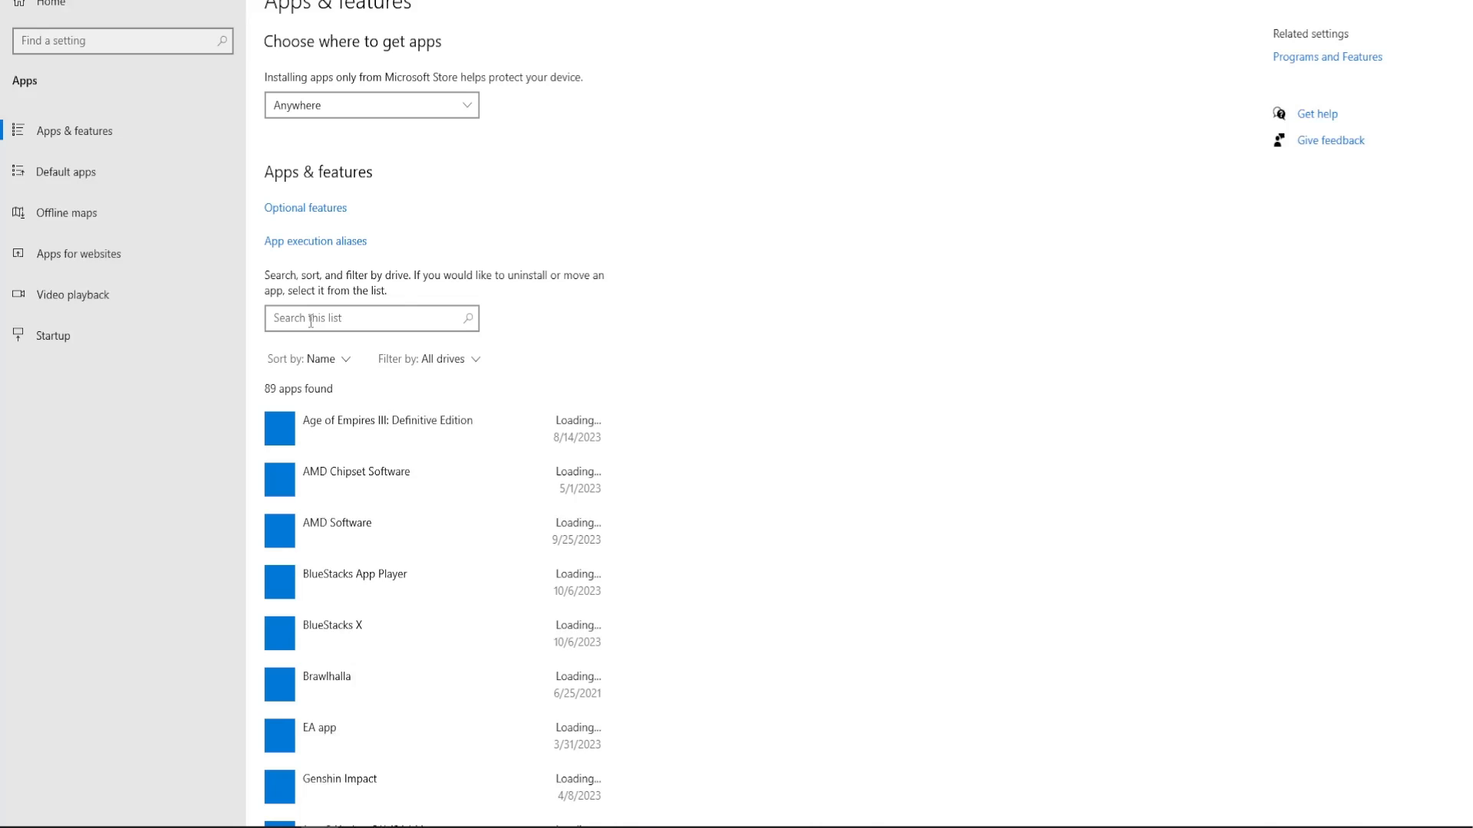
text(steam)
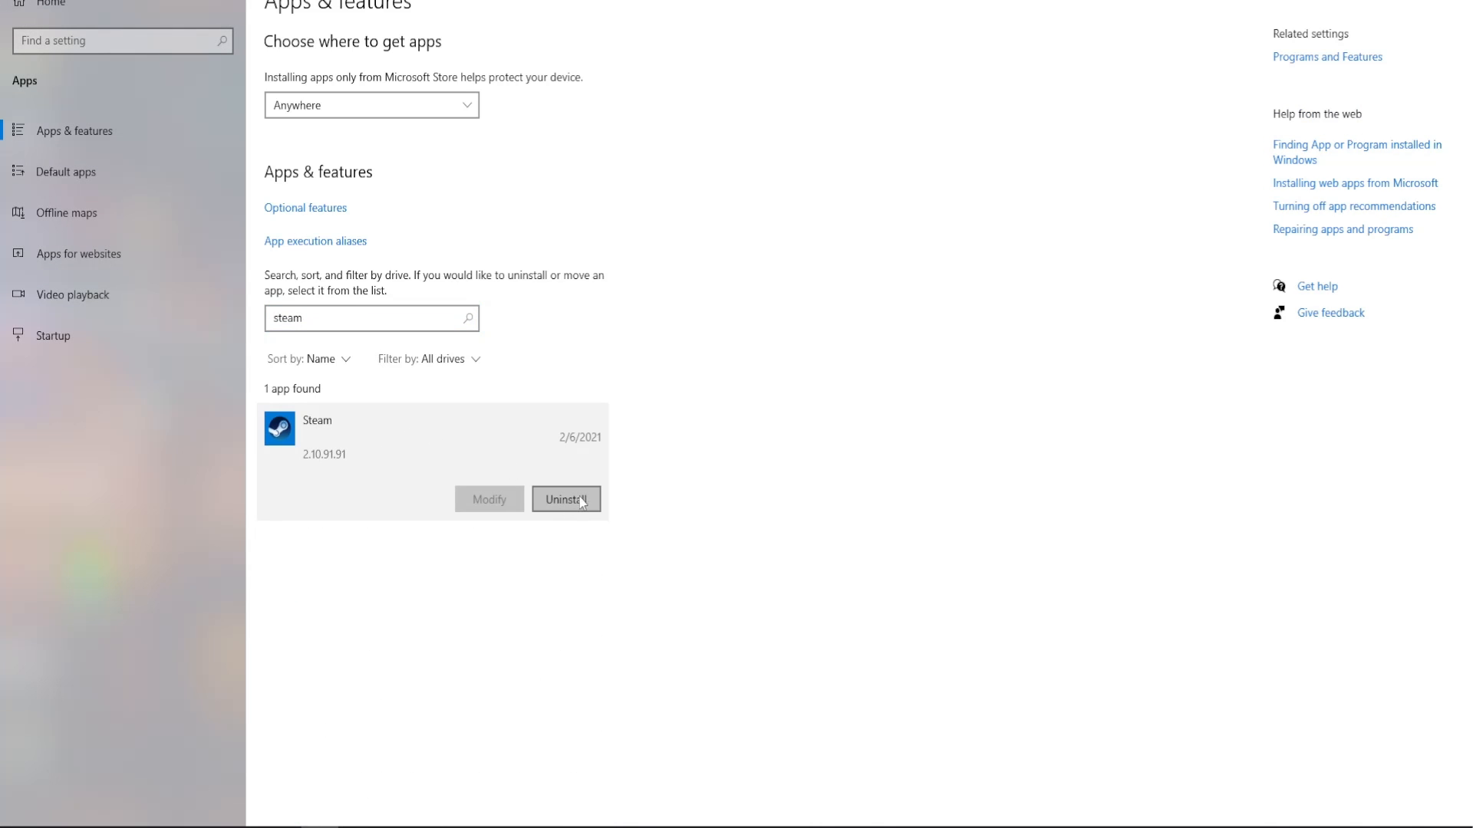
mouse_move(595, 536)
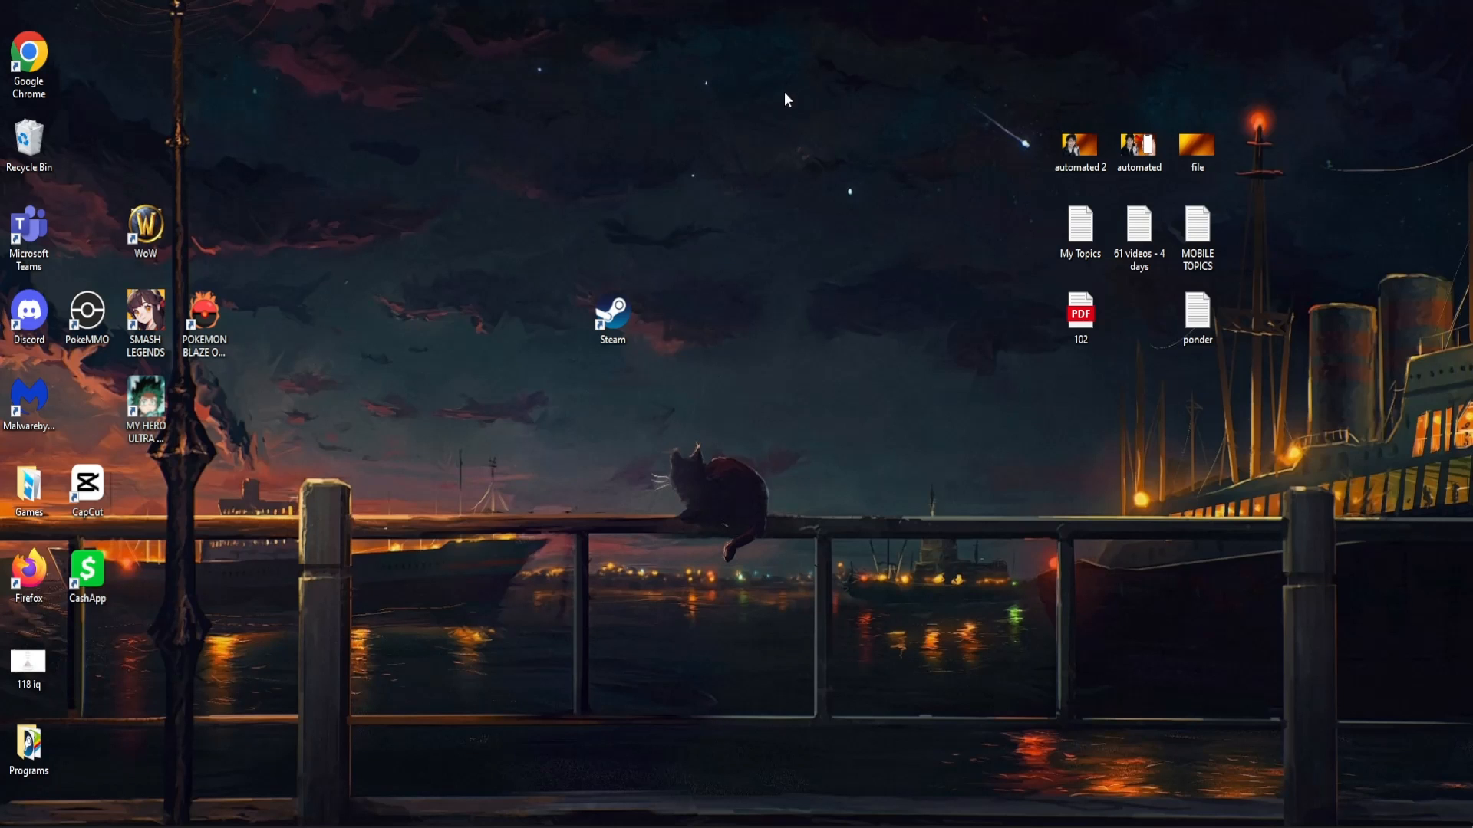
click(612, 317)
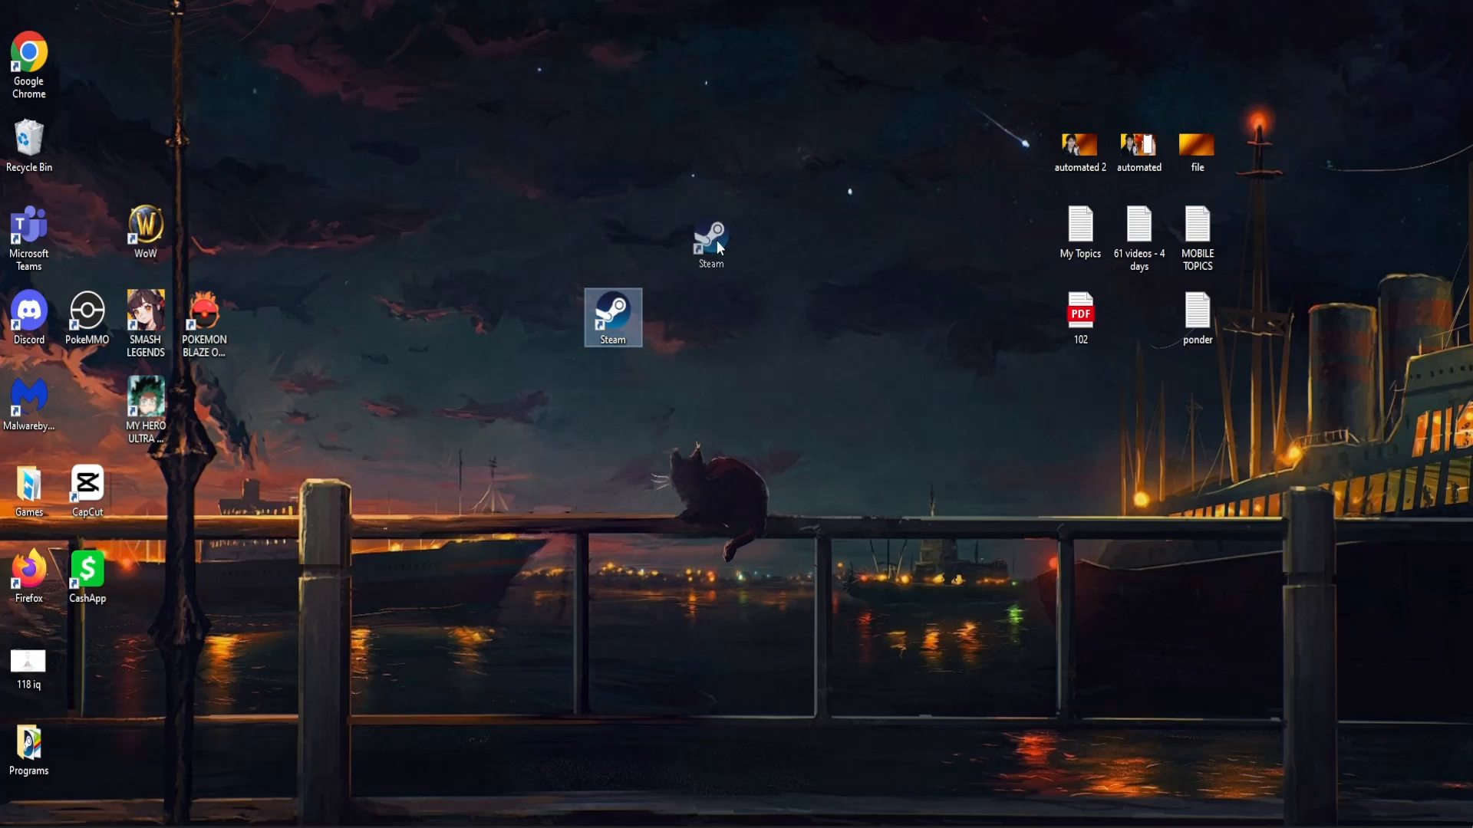
drag(612, 318, 730, 231)
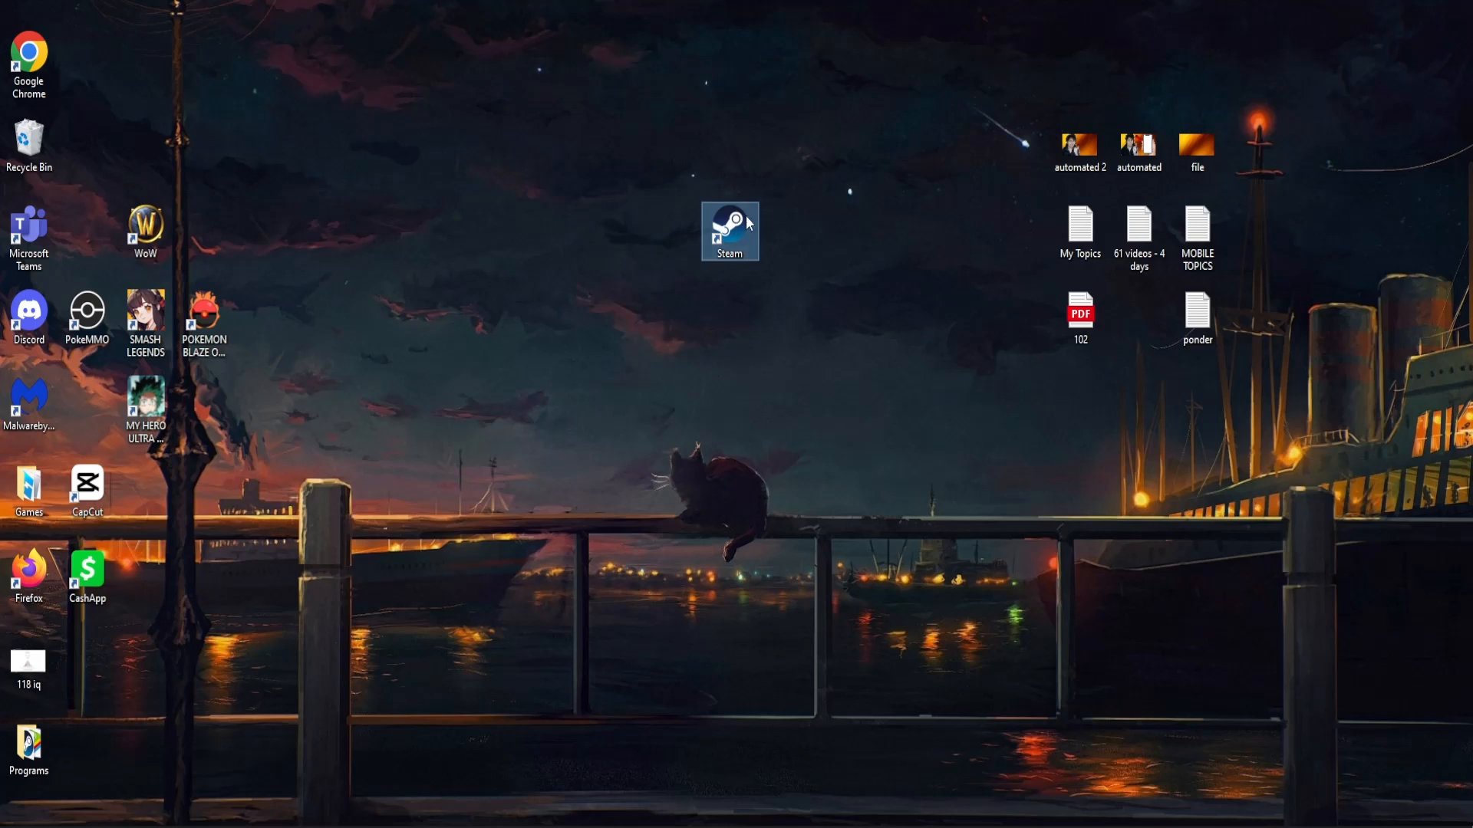
drag(730, 232, 627, 337)
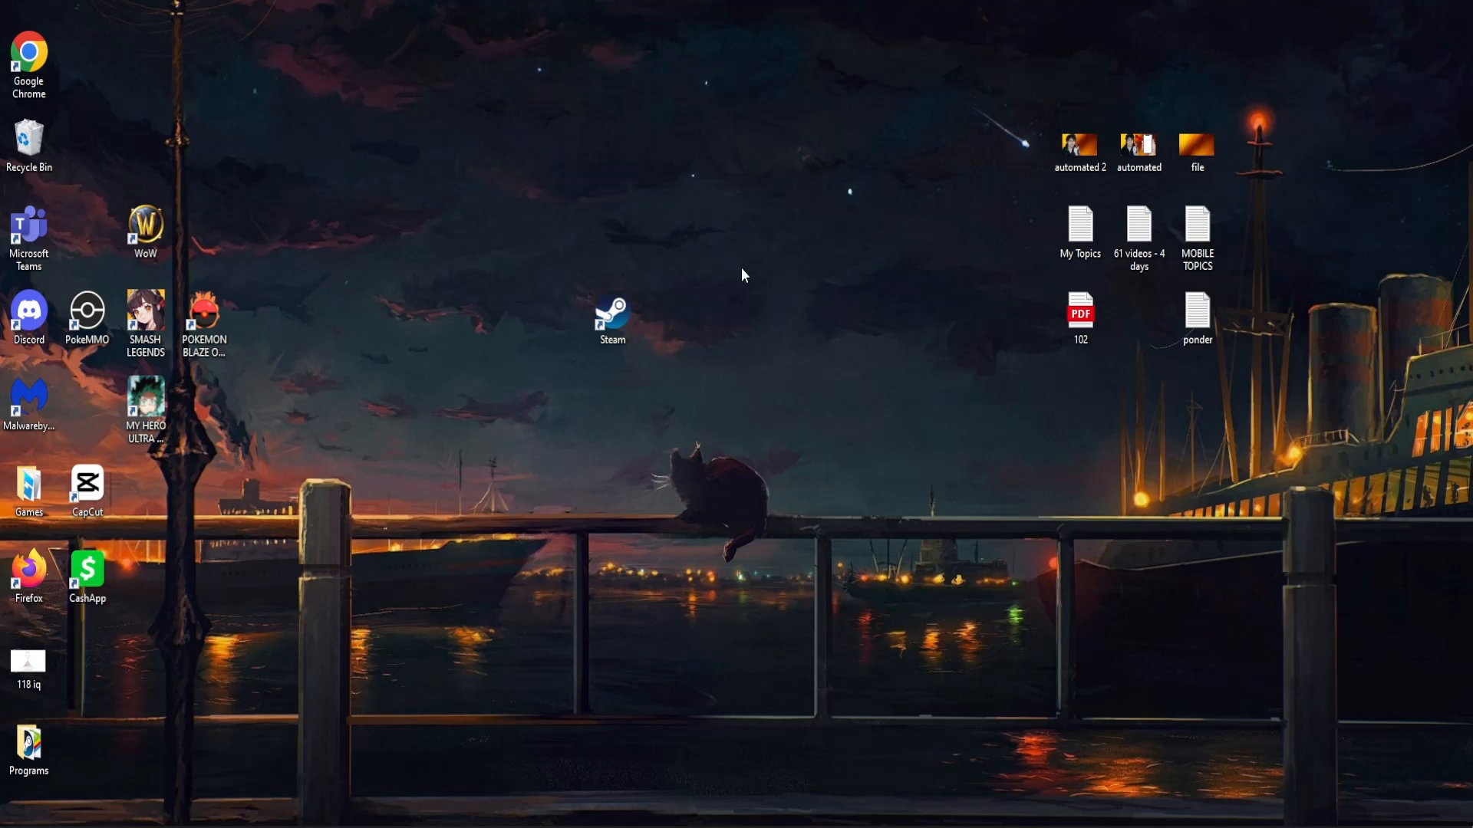
mouse_move(572, 500)
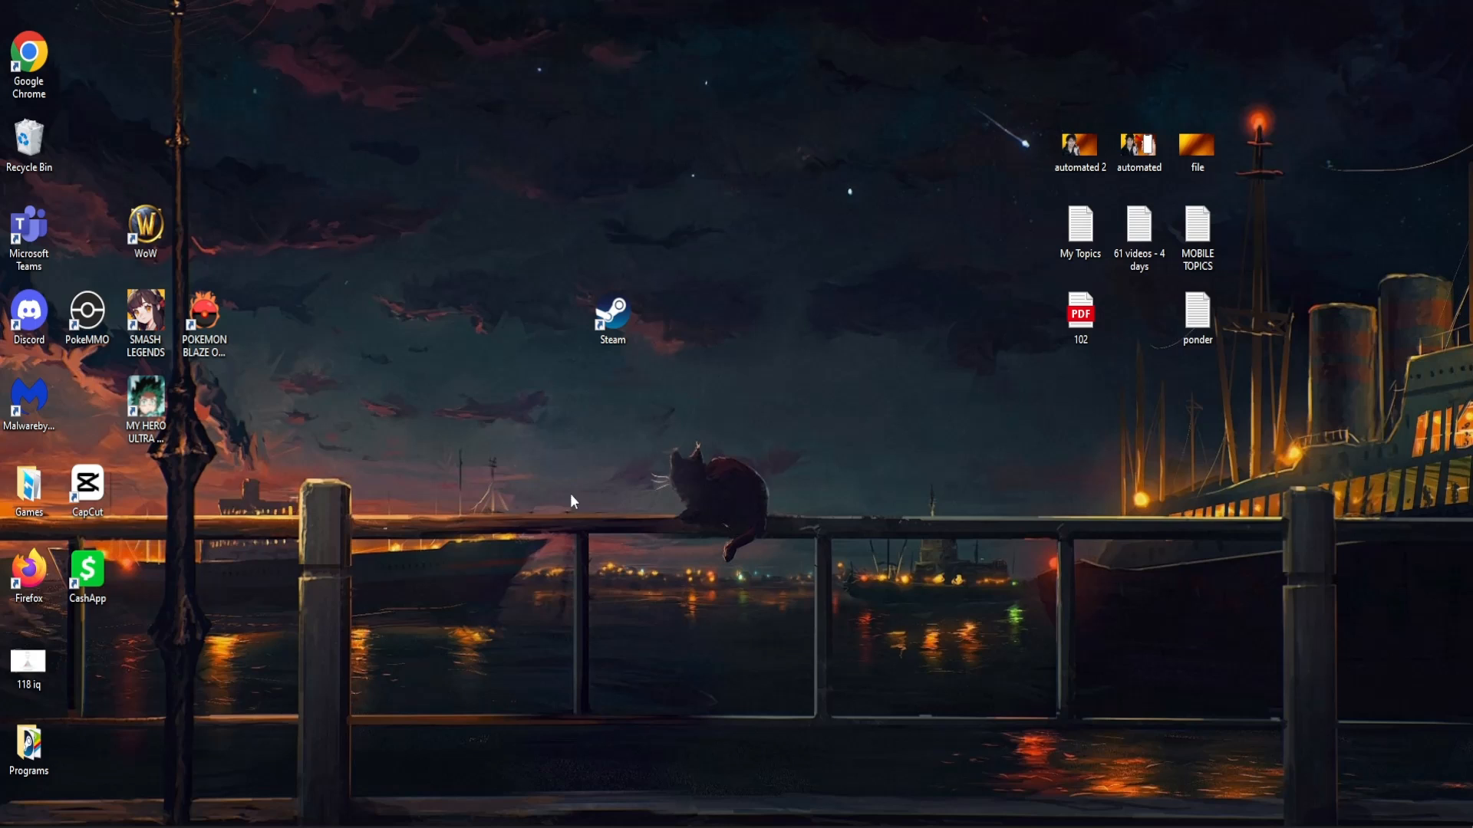
mouse_move(592, 507)
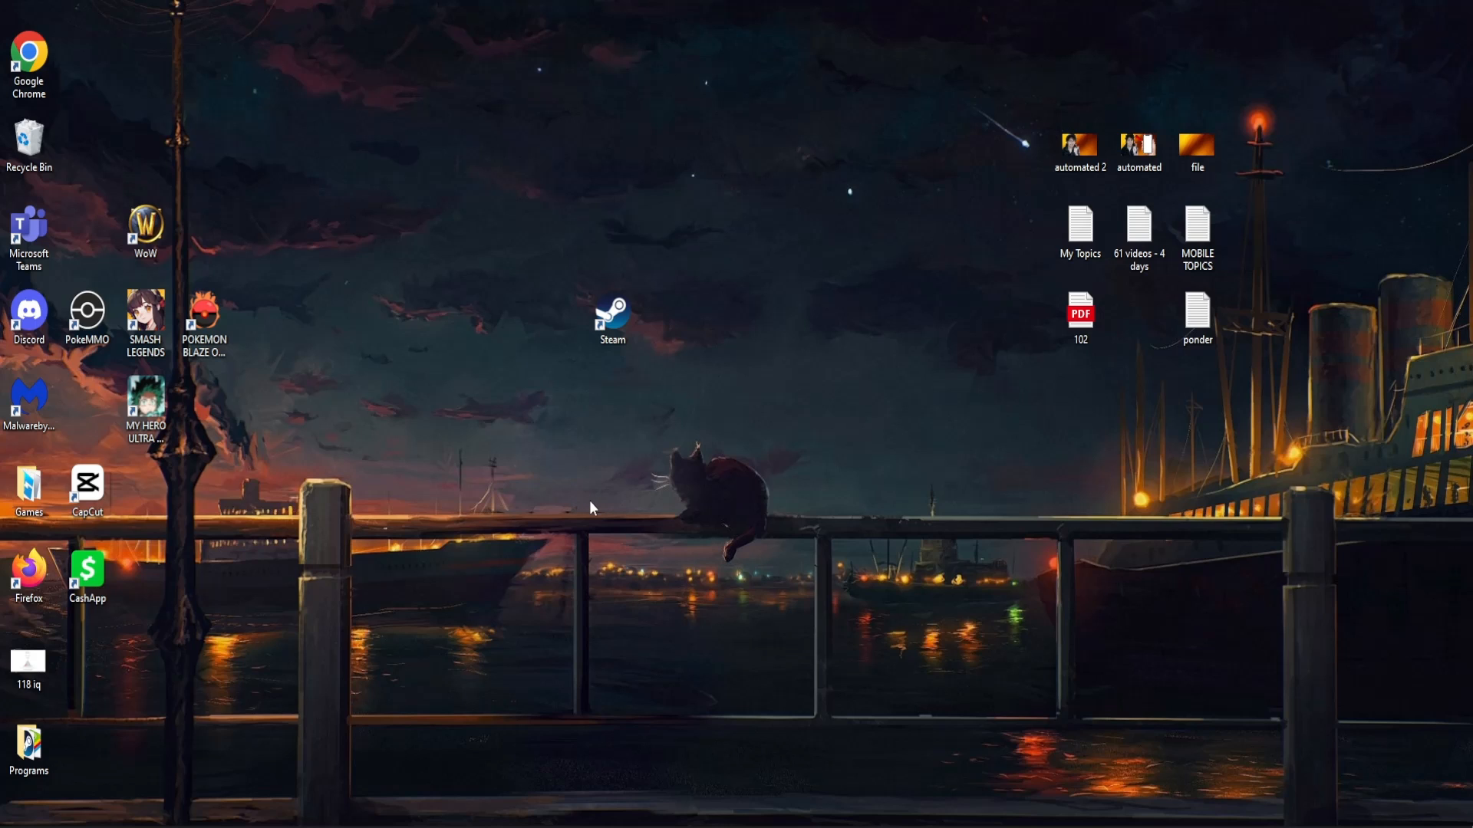
mouse_move(797, 468)
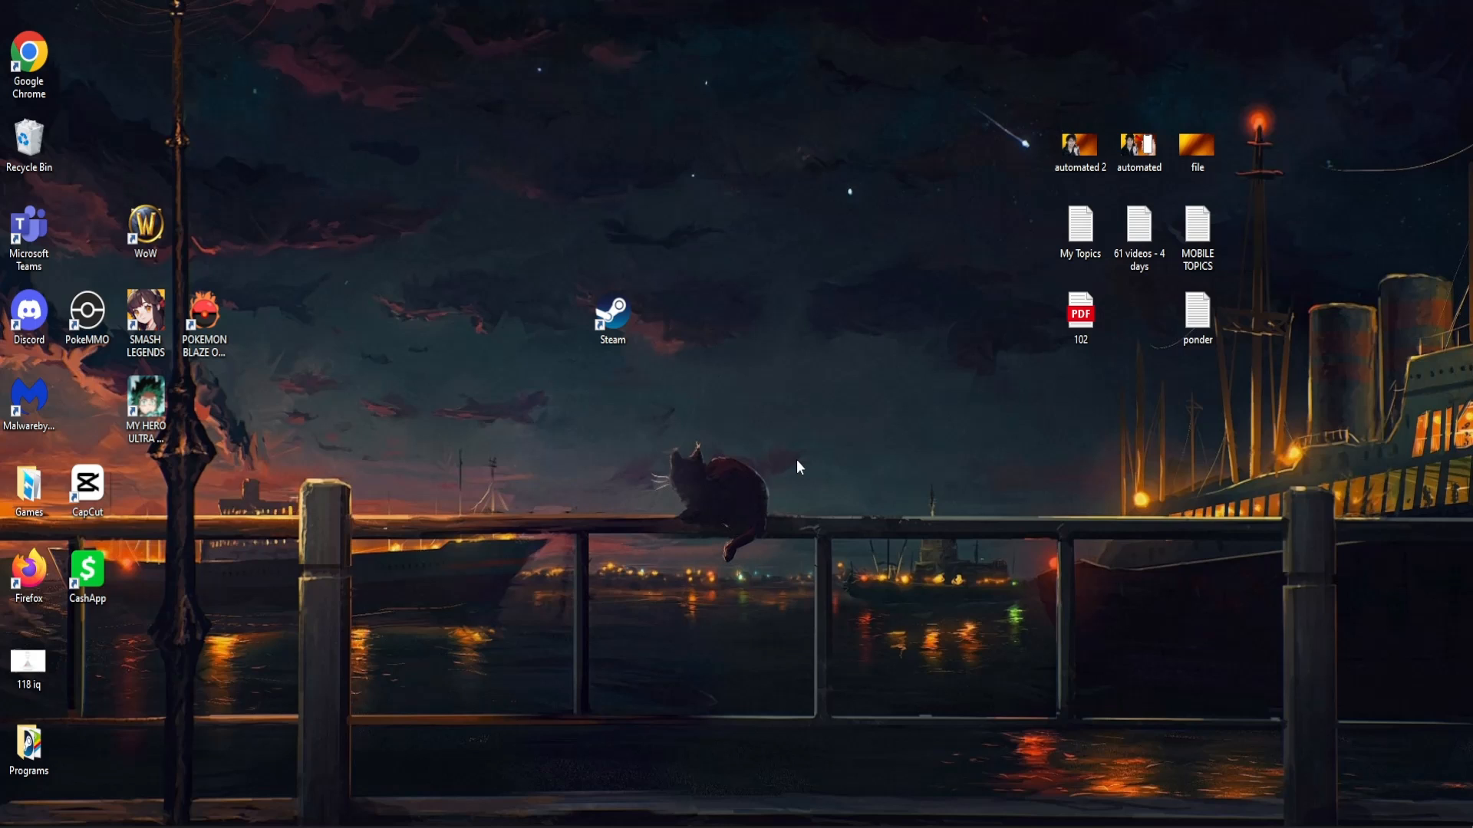